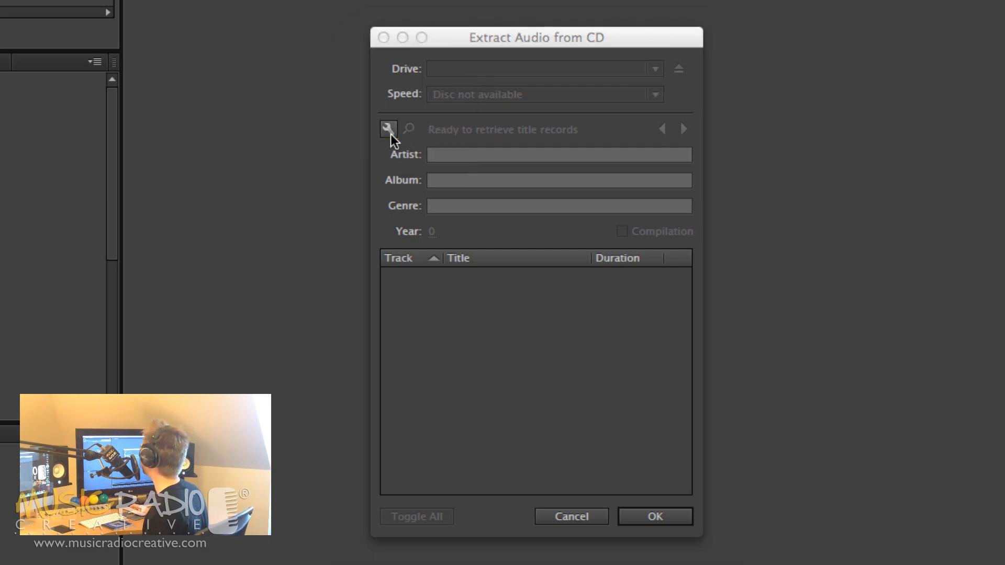
Step: Open the Title Settings for retrieving CD track names from the Extract Audio from CD dialog
left_click(387, 129)
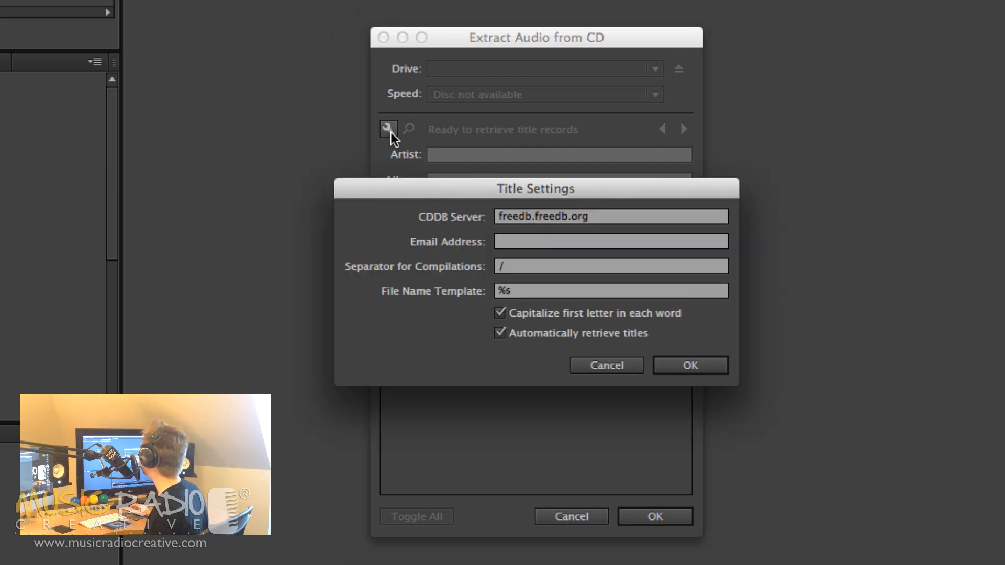
mouse_move(389, 129)
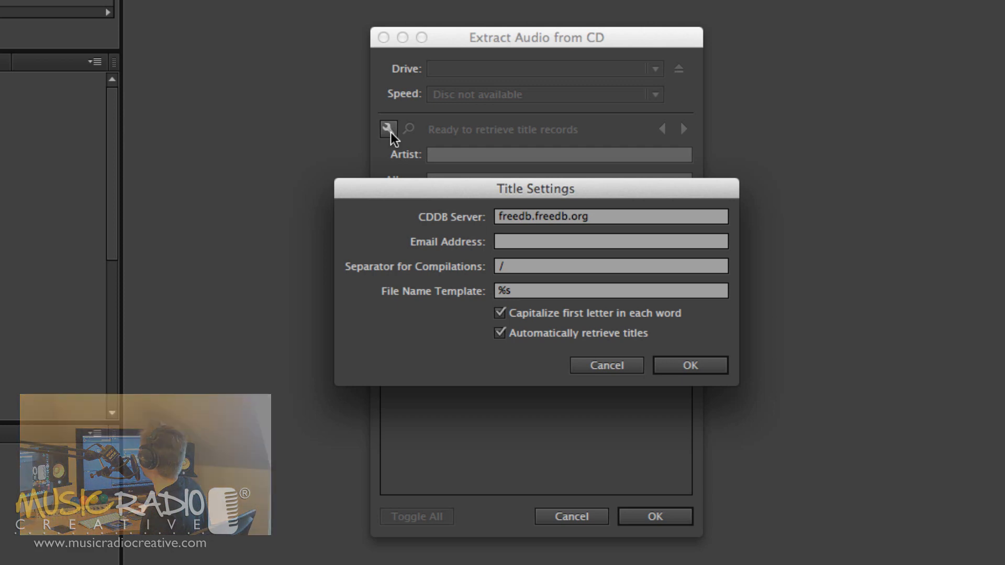
Step: Accept the title settings, then briefly preview CD Track 5 and stop it
left_click(690, 365)
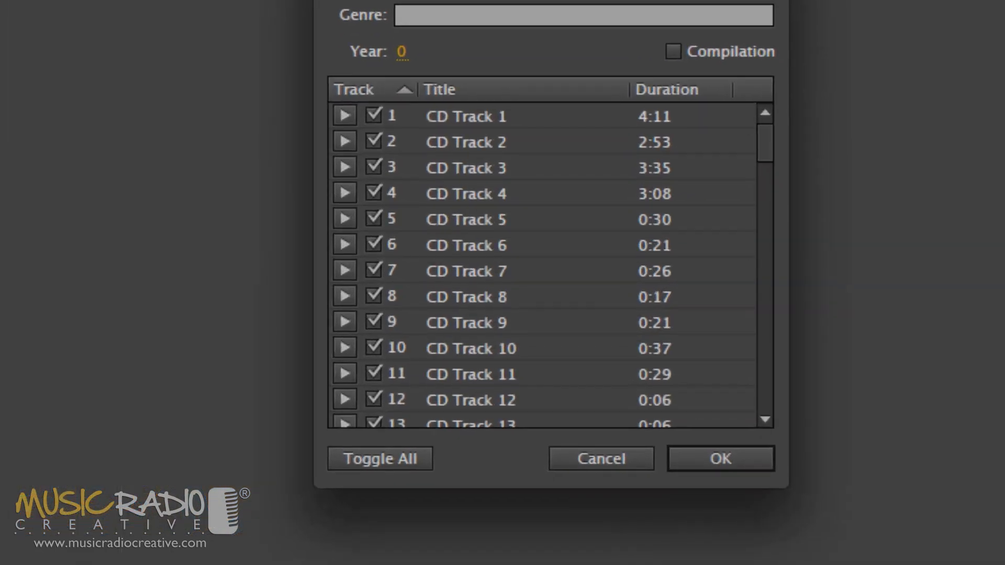
mouse_move(146, 3)
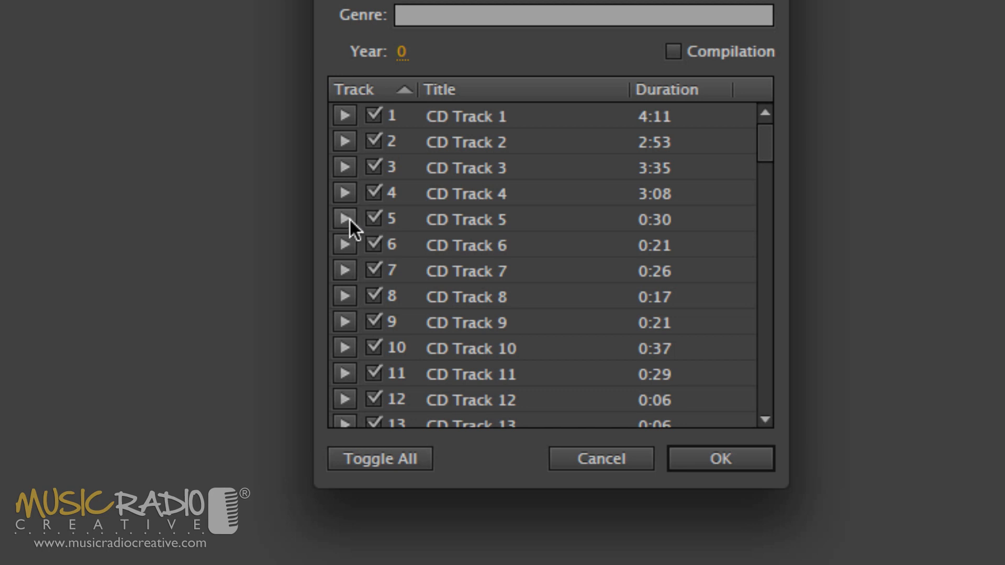
left_click(345, 219)
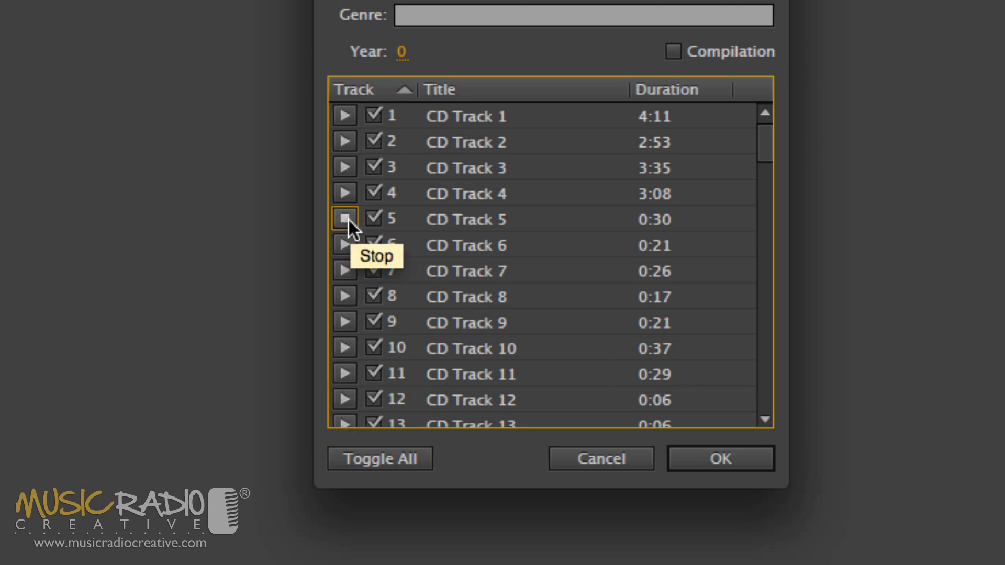
left_click(344, 219)
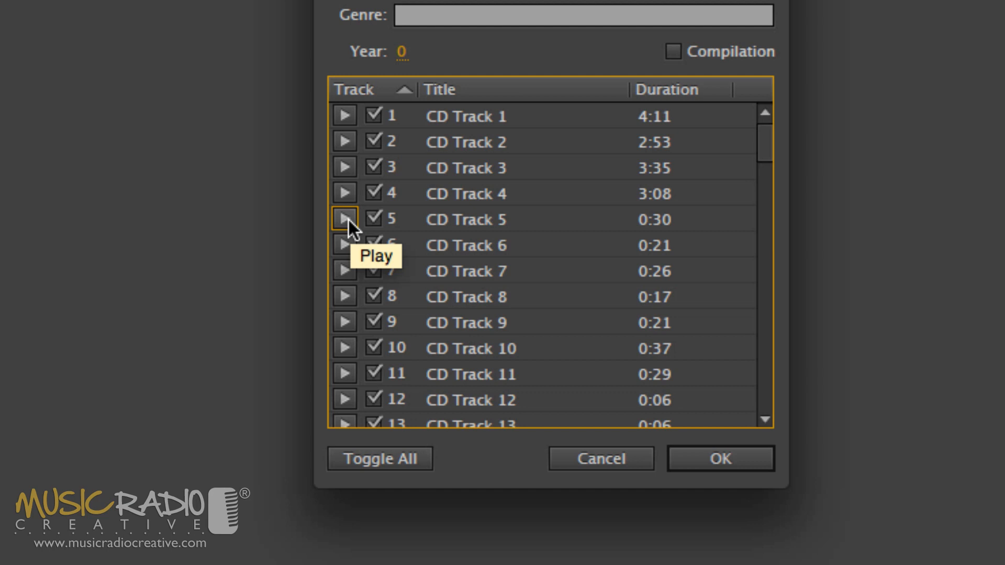
mouse_move(448, 138)
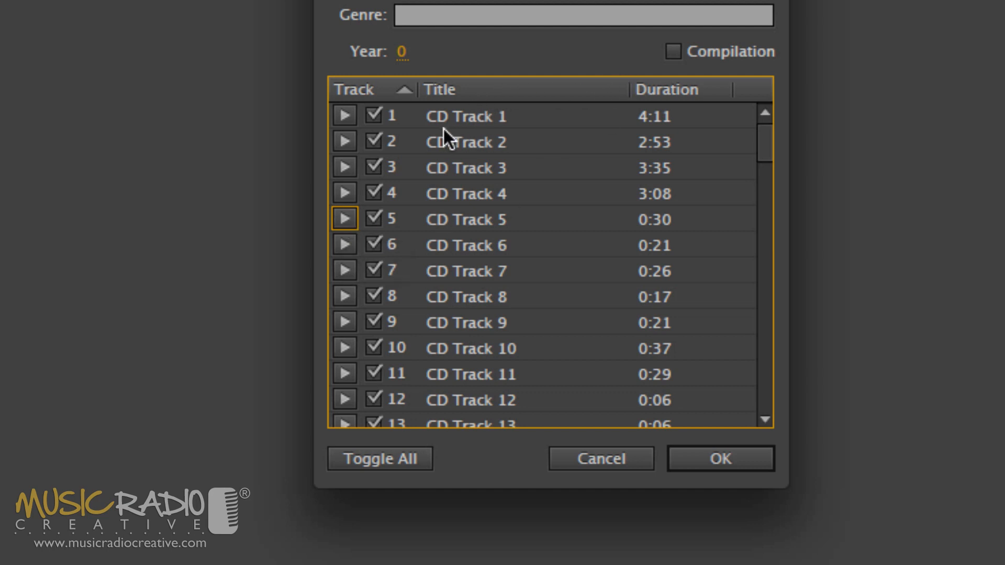